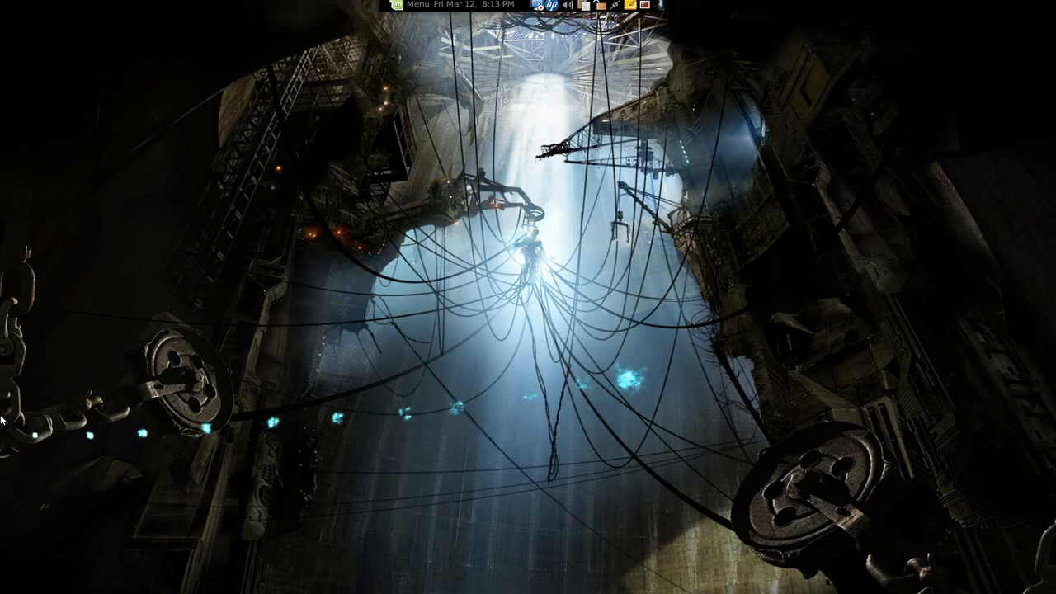
Save the edited config.yml with the castle feed and download path, then close gedit
{"action": "left_click", "coordinate": [17, 390]}
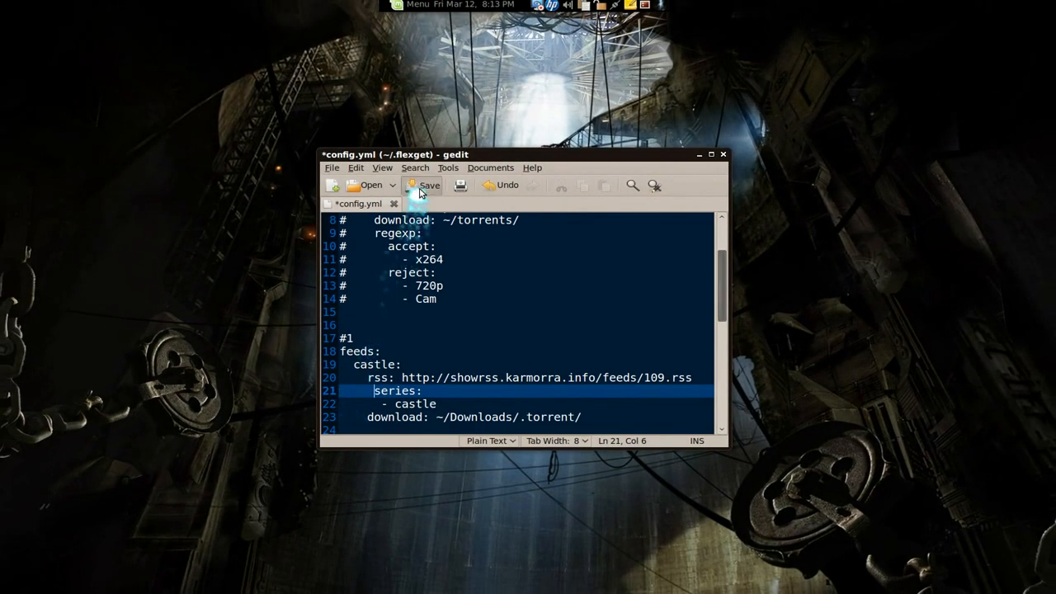
{"action": "left_click", "coordinate": [422, 185]}
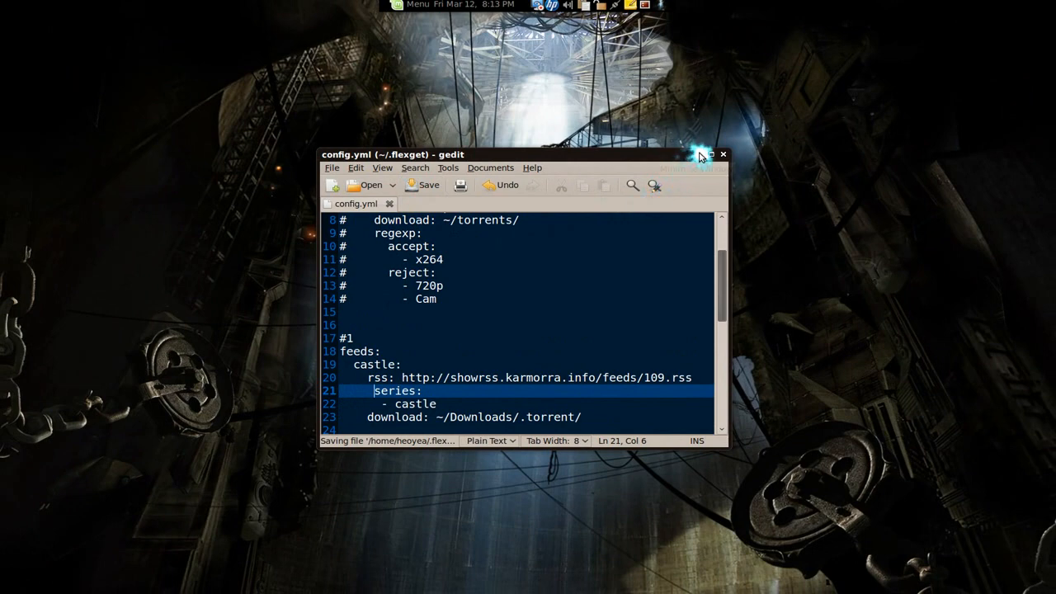
{"action": "left_click", "coordinate": [722, 155]}
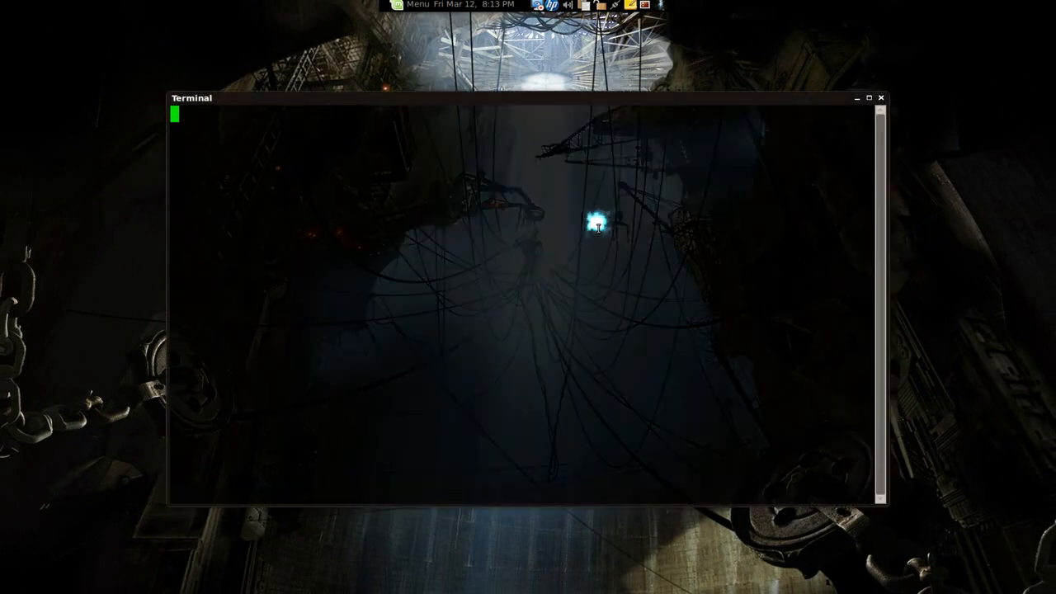
Enter the command flexget --test at the prompt for a first test run
{"action": "key", "text": "Return"}
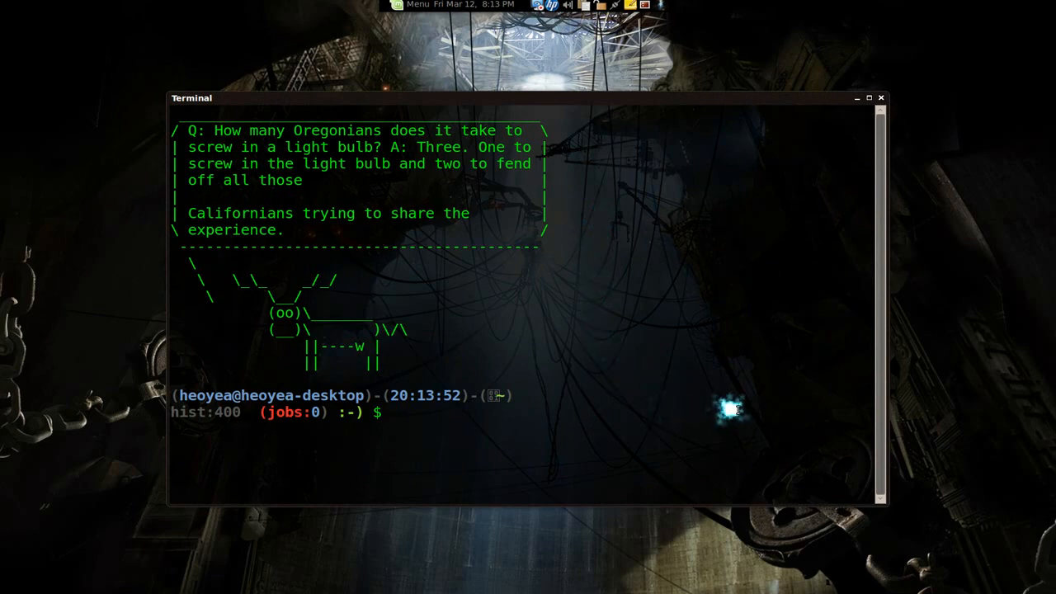
{"action": "type", "text": "flex"}
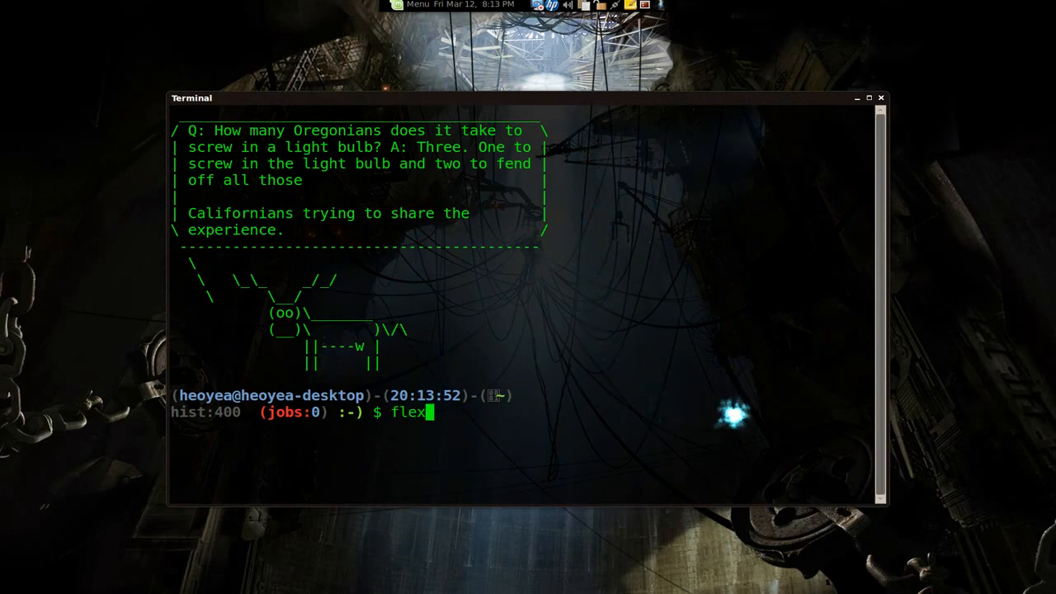
{"action": "type", "text": "get -"}
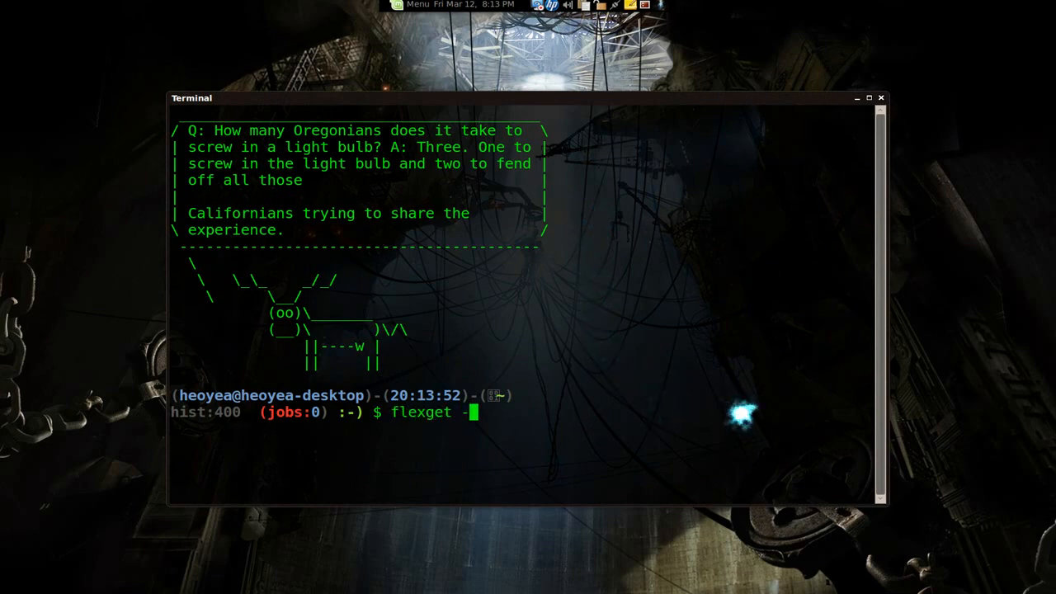
{"action": "type", "text": "-test"}
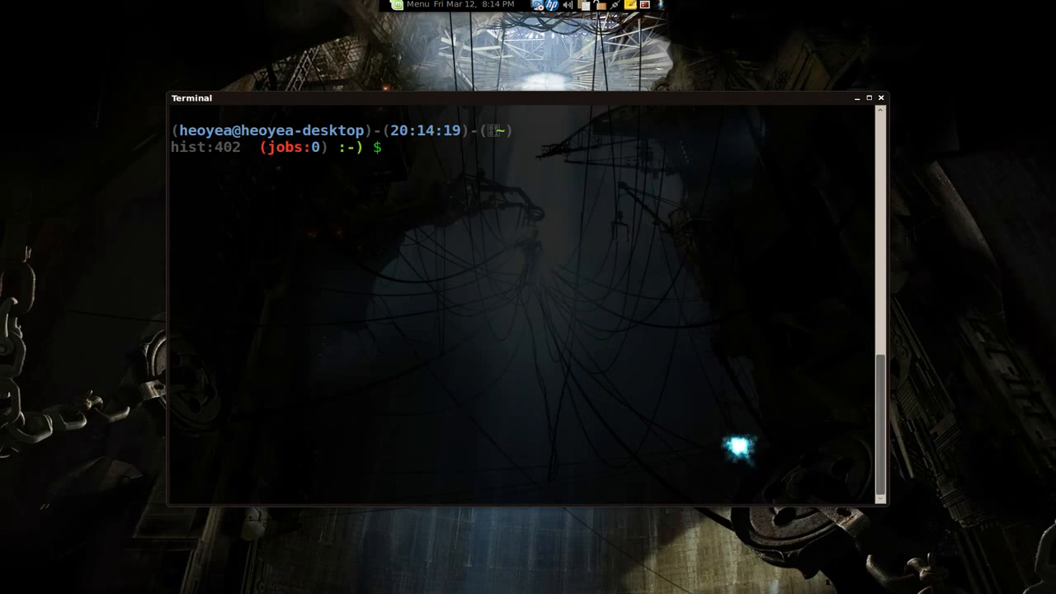
Run flexget --test and review the output: flashforward accepts 10 entries, castle and favshows none
{"action": "type", "text": "flexg"}
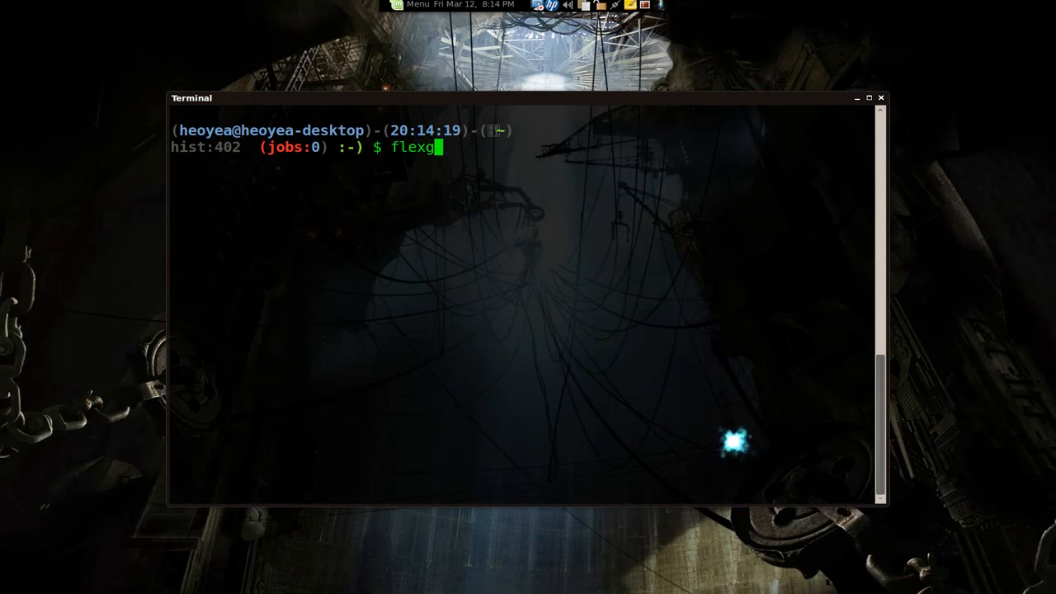
{"action": "type", "text": "et --test"}
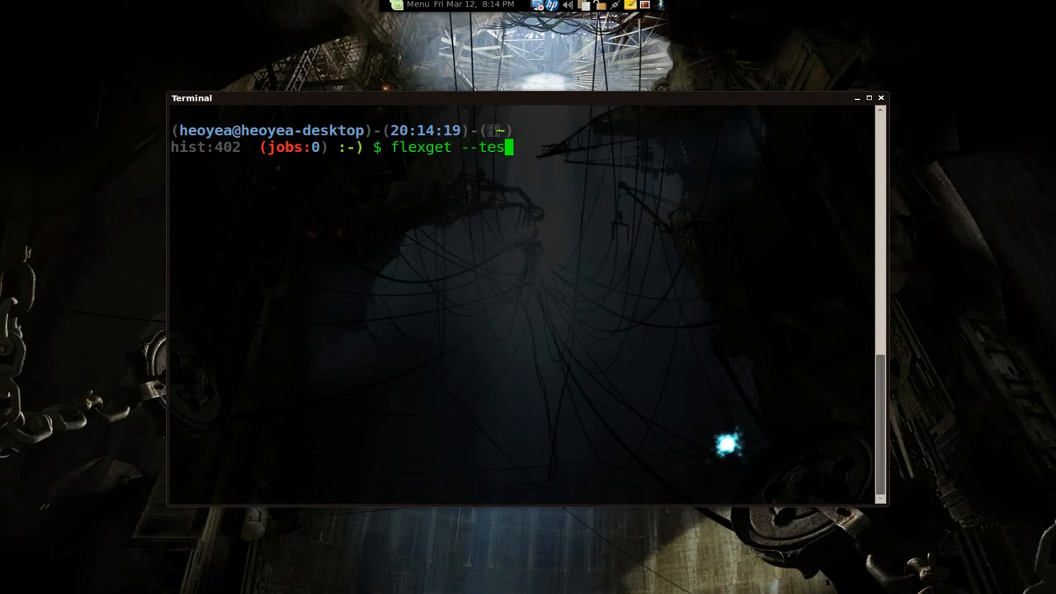
{"action": "type", "text": "t"}
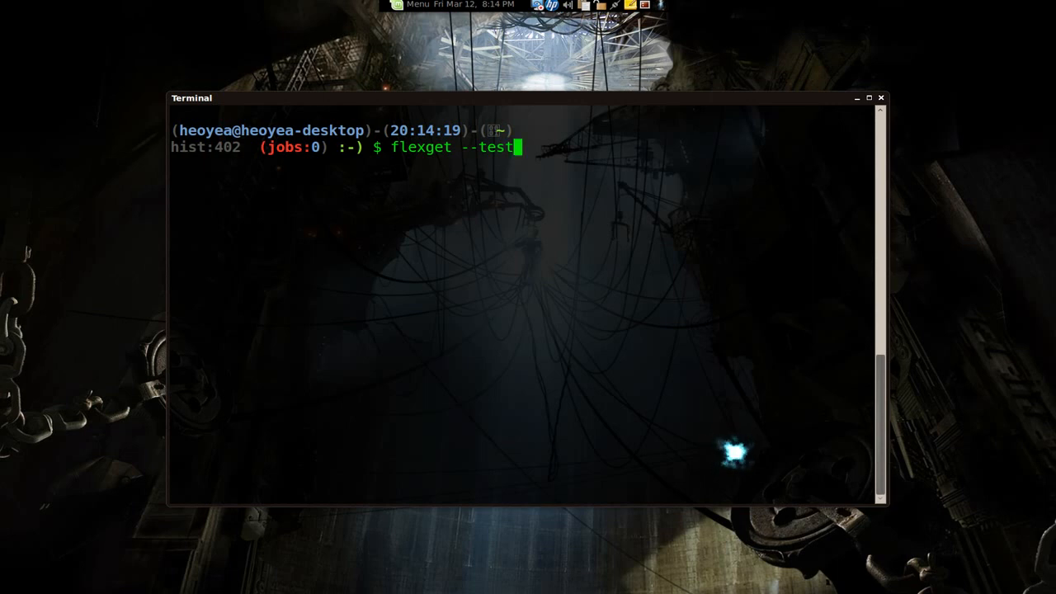
{"action": "mouse_move", "coordinate": [839, 188]}
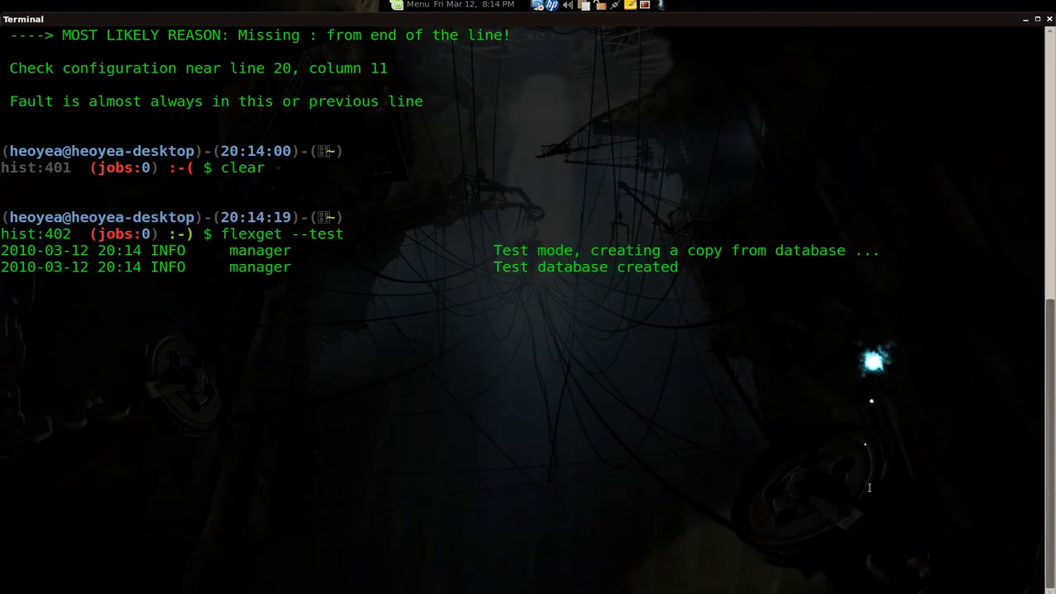
{"action": "scroll", "scroll_direction": "down", "scroll_amount": 3}
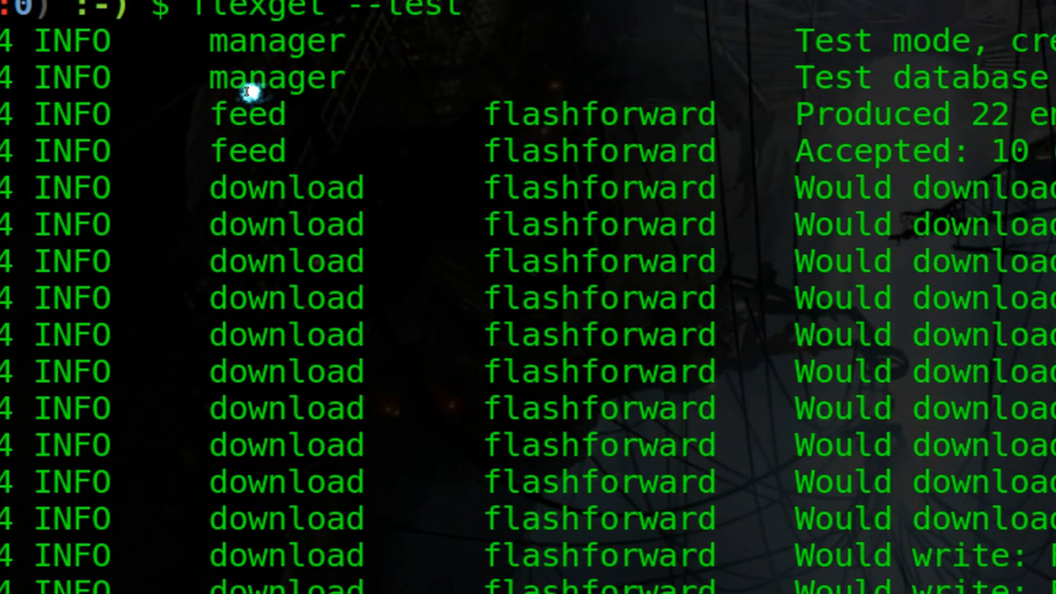
{"action": "scroll", "scroll_direction": "down", "scroll_amount": 3}
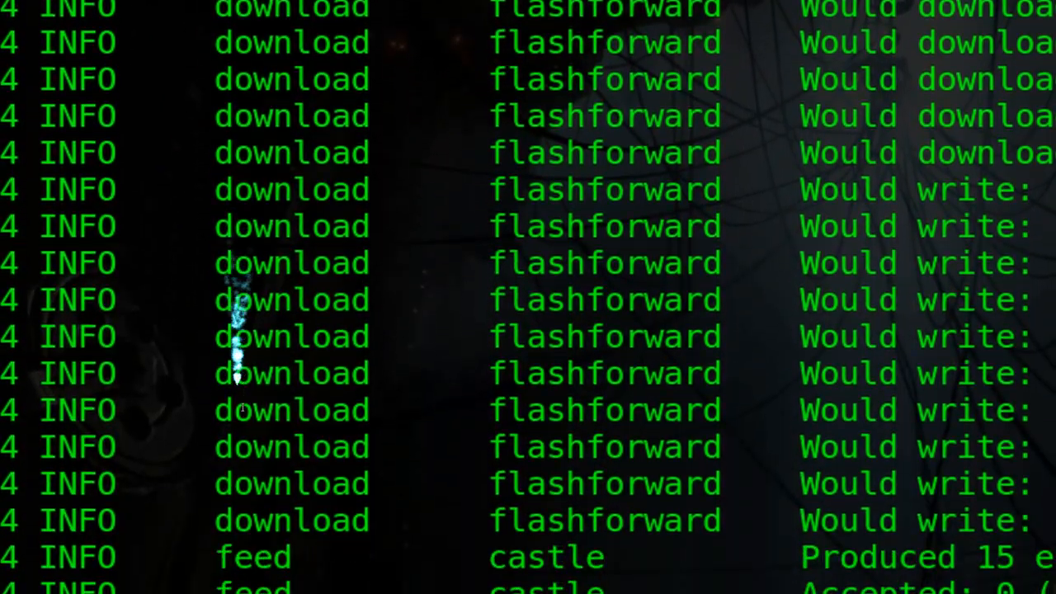
{"action": "scroll", "scroll_direction": "down", "scroll_amount": 3}
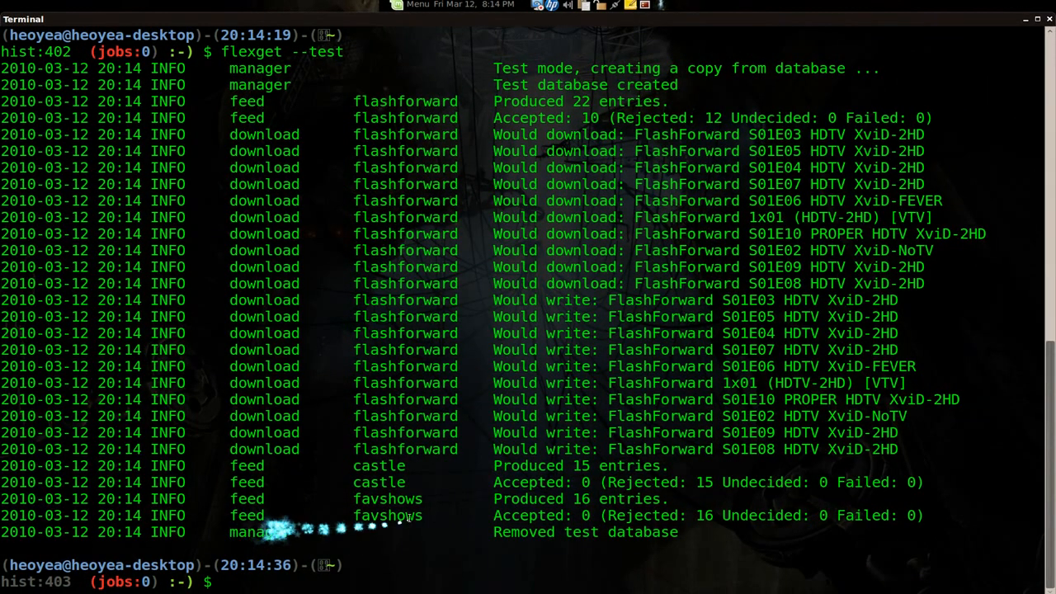
{"action": "mouse_move", "coordinate": [1038, 20]}
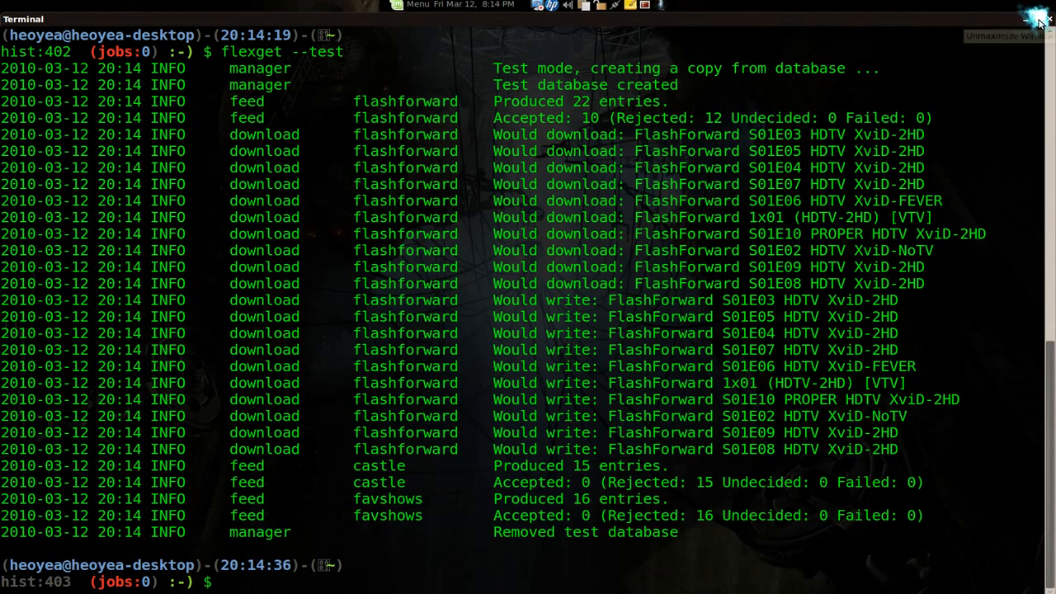
Run flexget --check so the flashforward, castle and favshows feeds all pass validation
{"action": "left_click", "coordinate": [1026, 20]}
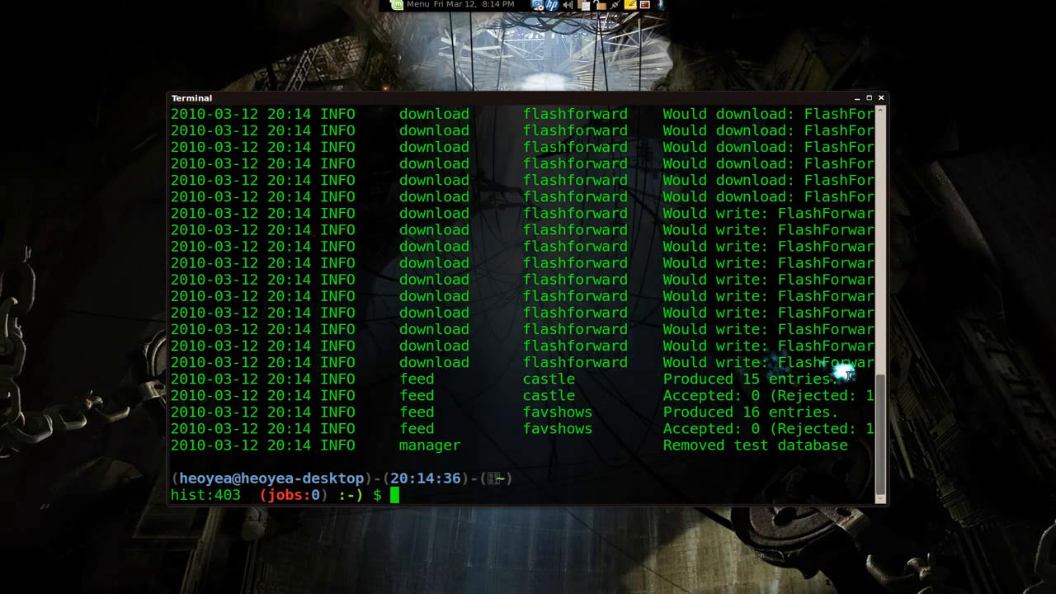
{"action": "type", "text": "flexget --te"}
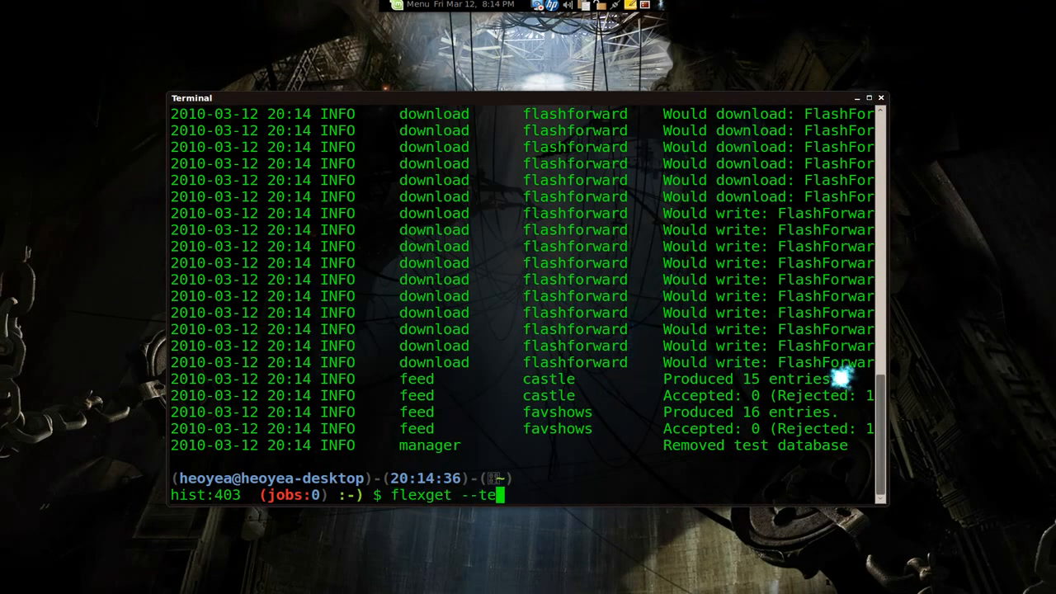
{"action": "type", "text": "heck"}
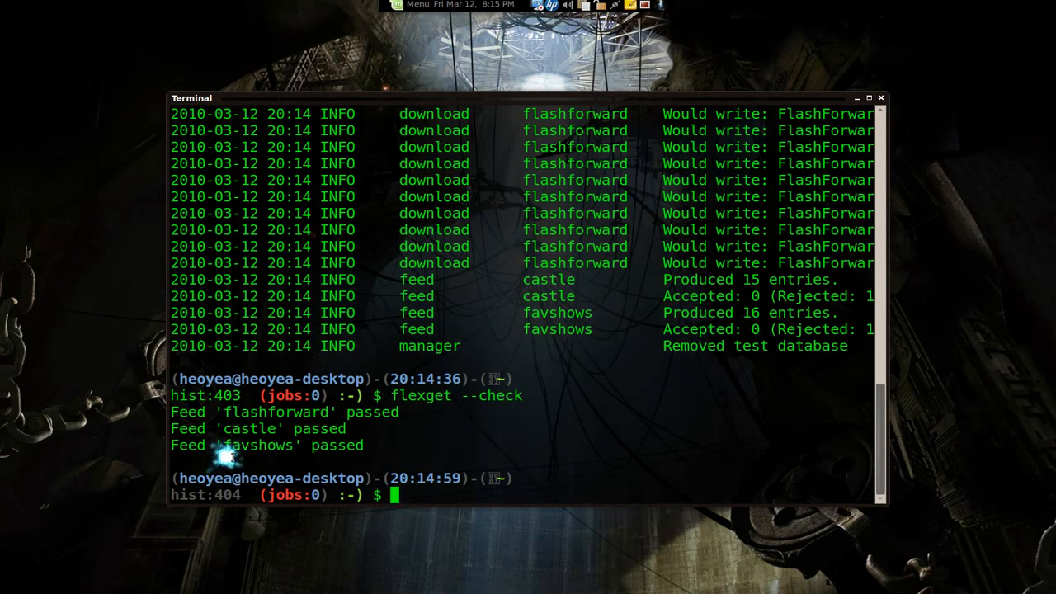
{"action": "type", "text": "flexget"}
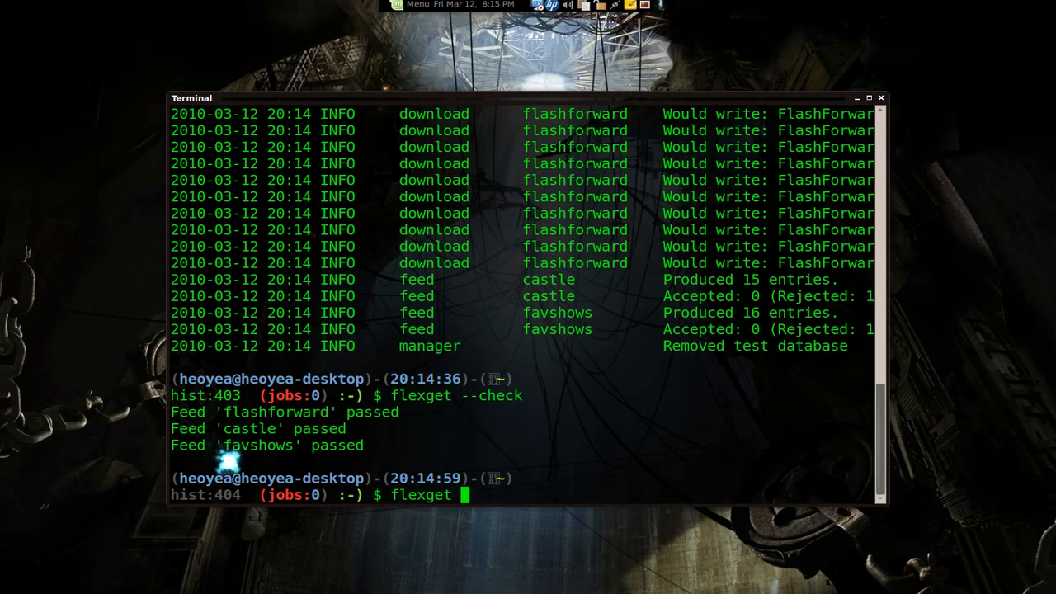
Enter flexget --initdb to create the FlexGet database
{"action": "type", "text": "--"}
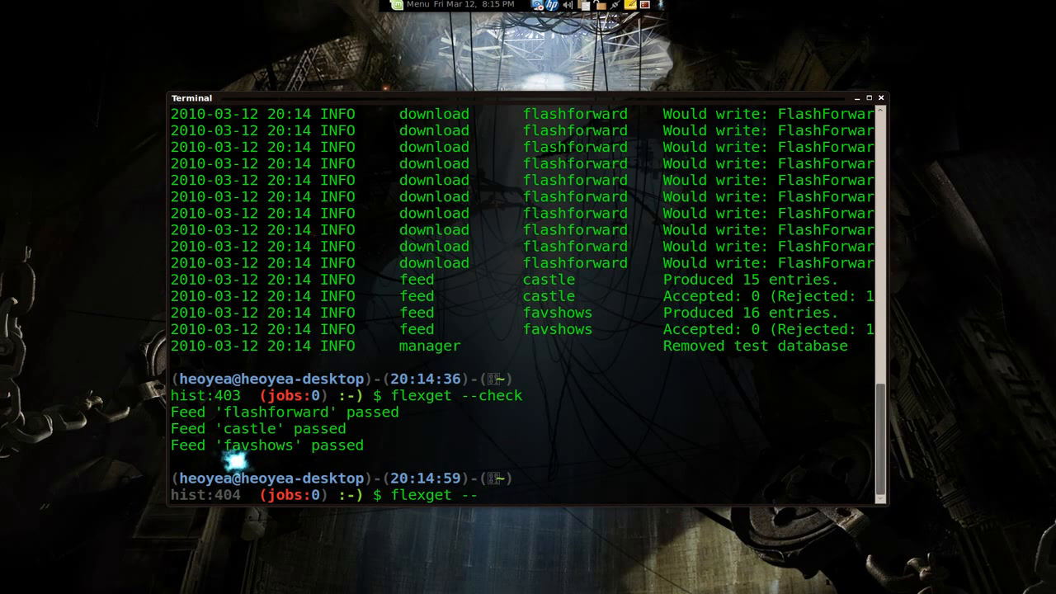
{"action": "type", "text": "i"}
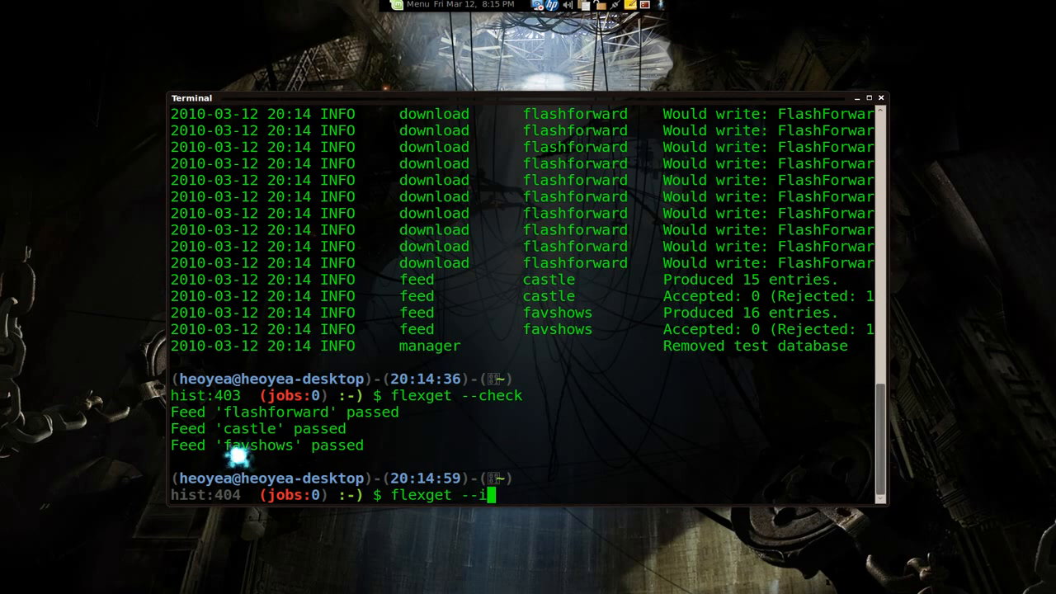
{"action": "type", "text": "nitd"}
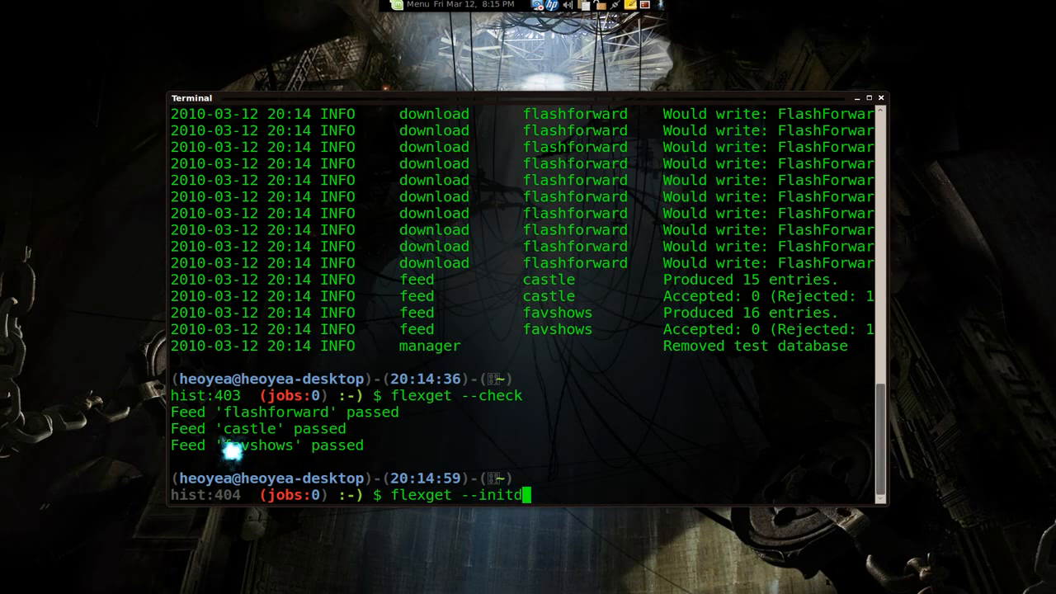
{"action": "type", "text": "b"}
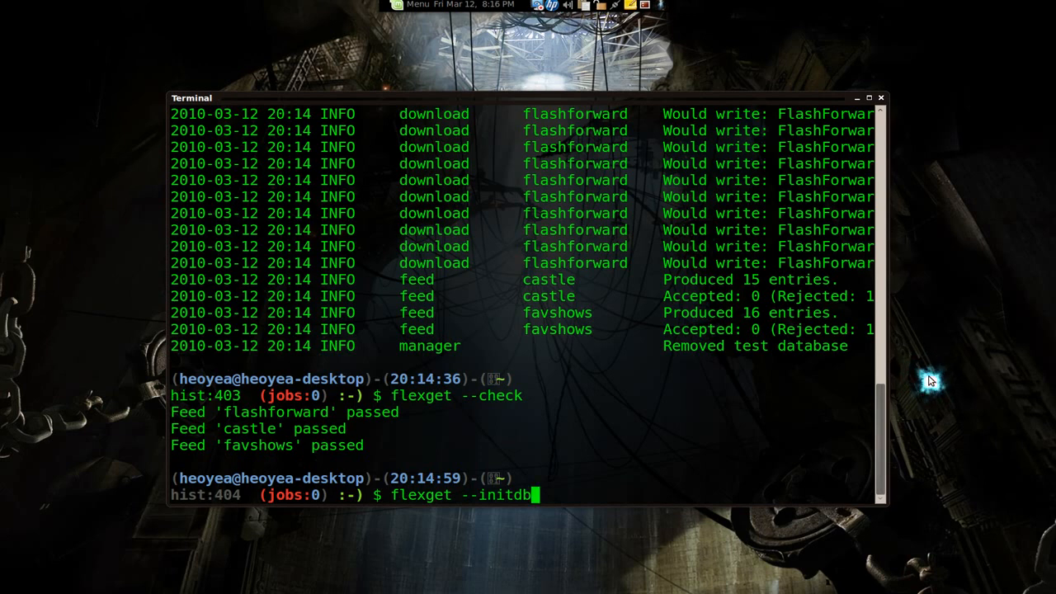
{"action": "mouse_move", "coordinate": [663, 548]}
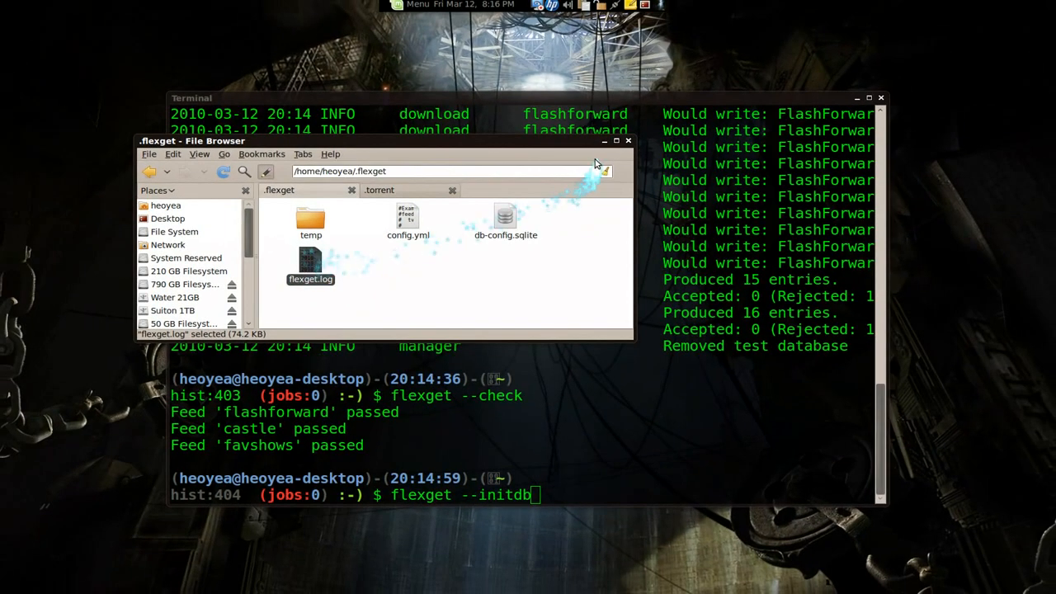
{"action": "mouse_move", "coordinate": [603, 140]}
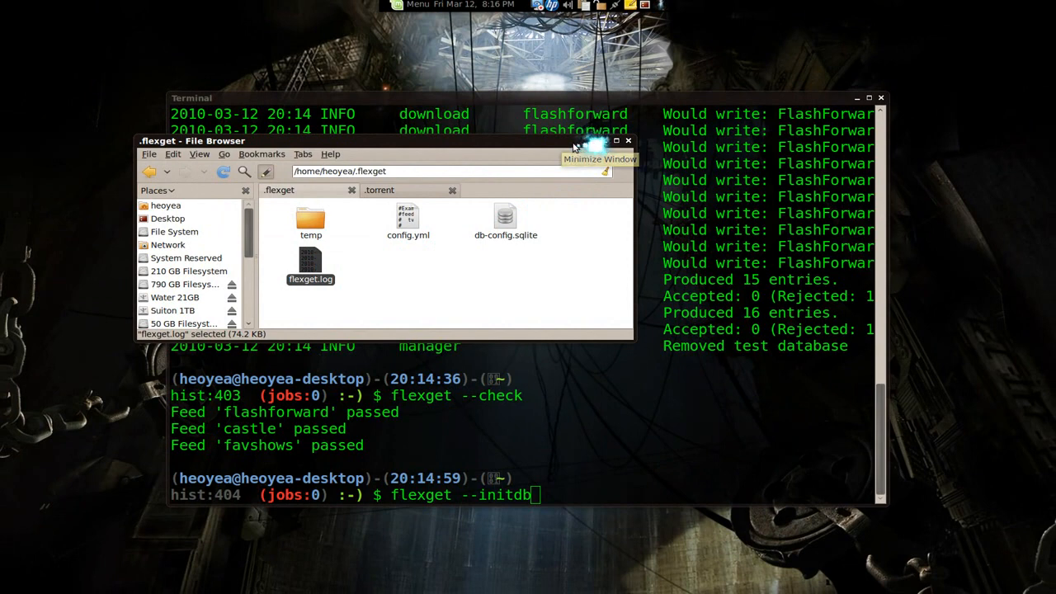
Minimize the File Browser showing db-config.sqlite to return to the terminal
{"action": "left_click", "coordinate": [615, 140]}
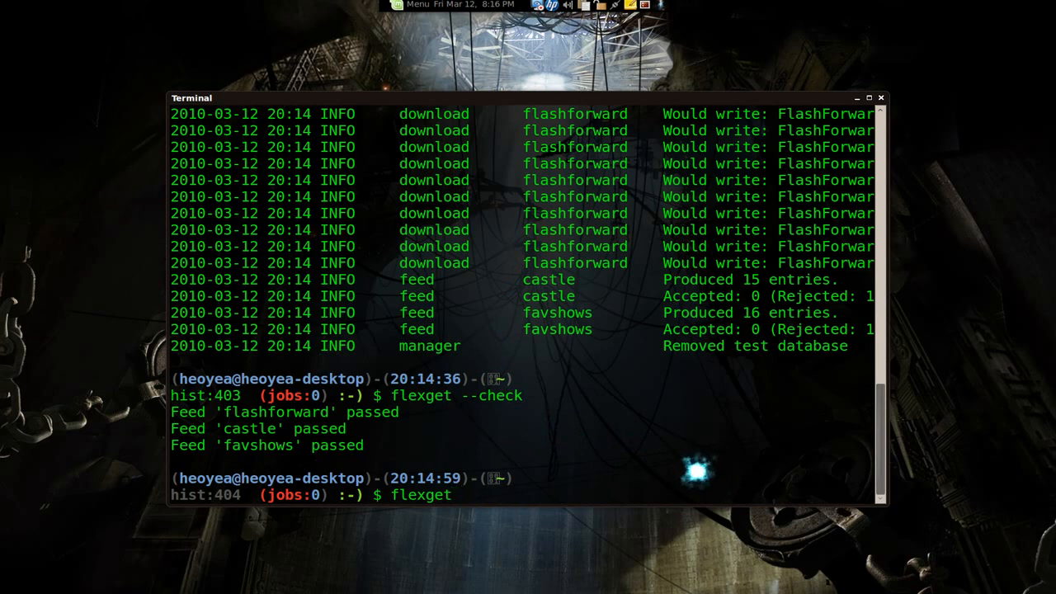
Run flexget manually so it downloads the FlashForward episode torrents
{"action": "key", "text": "Return"}
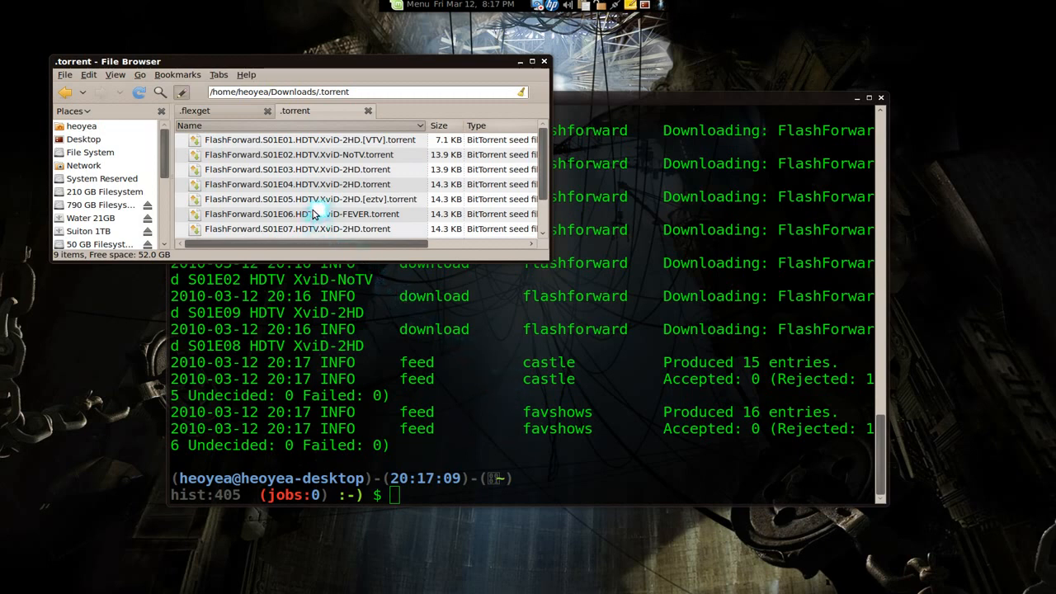
{"action": "mouse_move", "coordinate": [264, 185]}
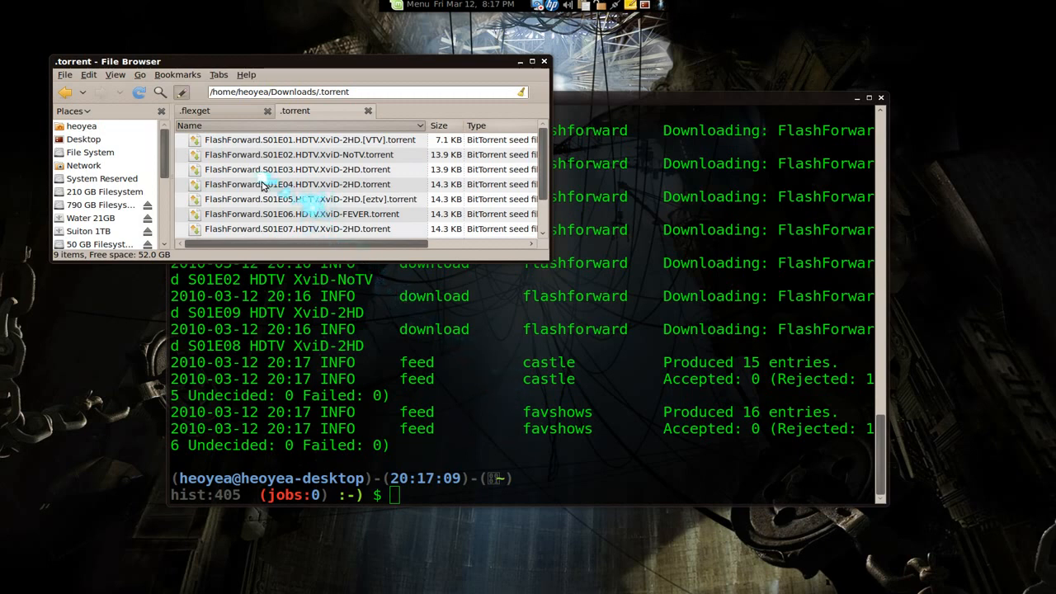